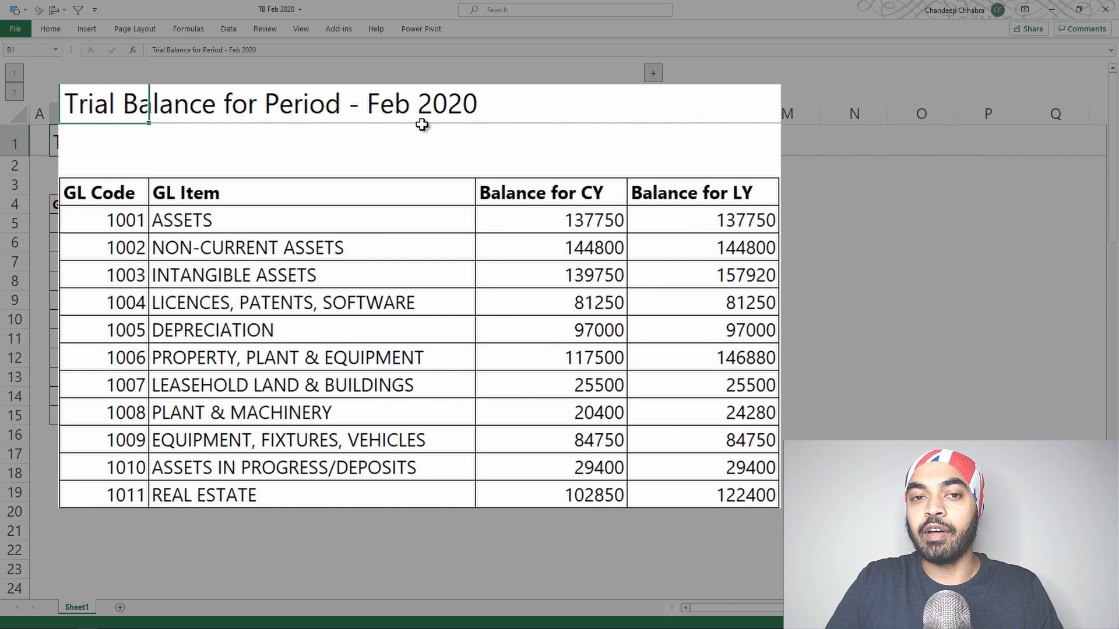
mouse_move(405, 127)
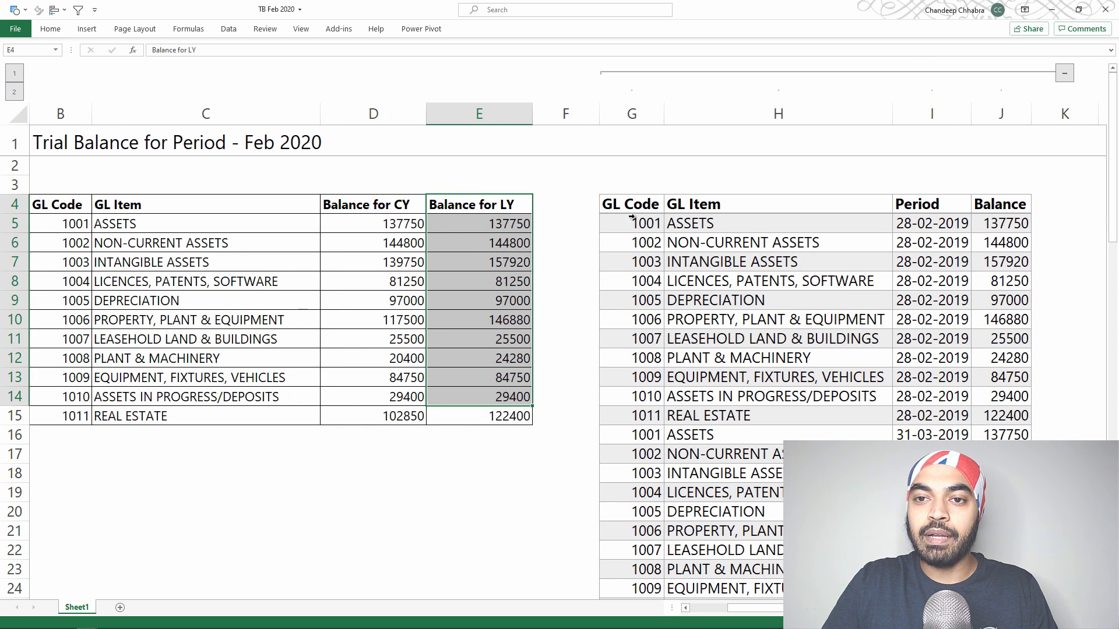
left_click(776, 281)
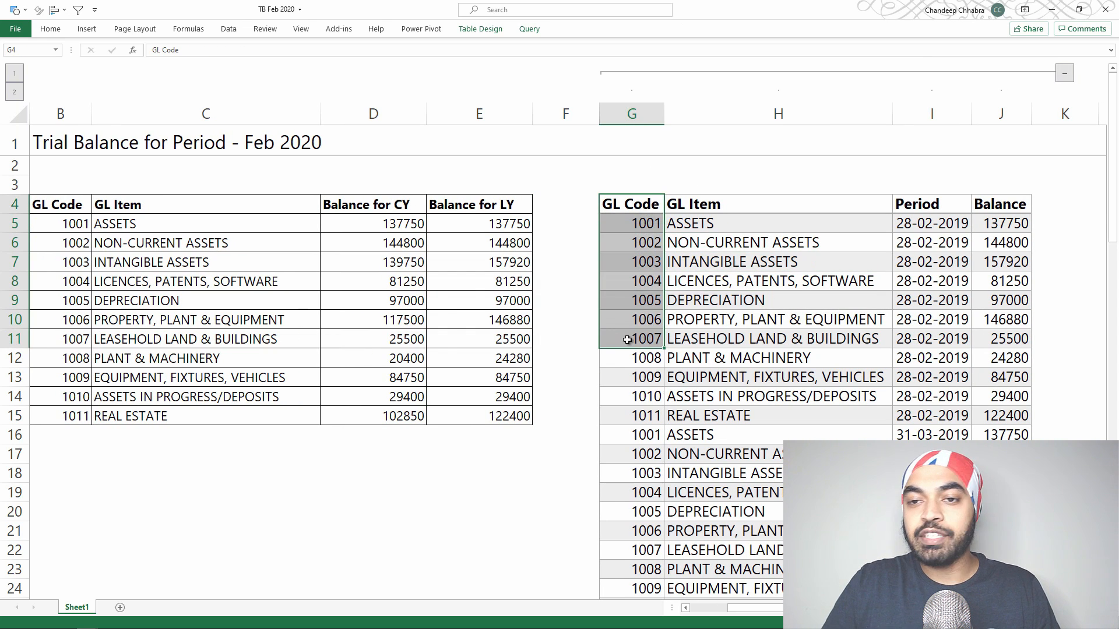
left_click(778, 222)
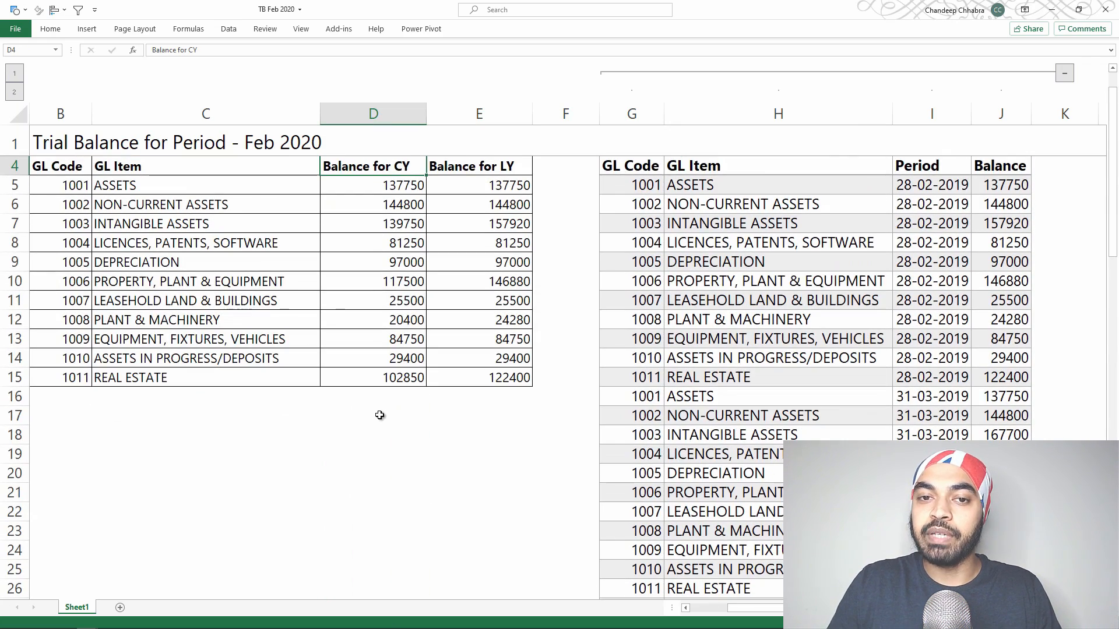
left_click(373, 184)
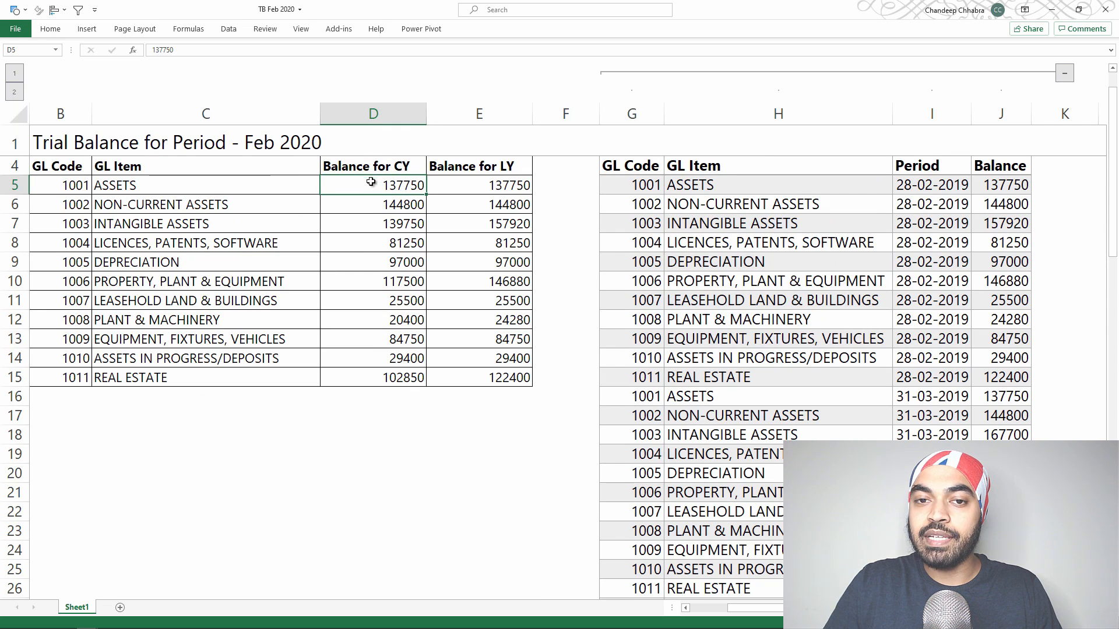
left_click_drag(371, 185, 371, 377)
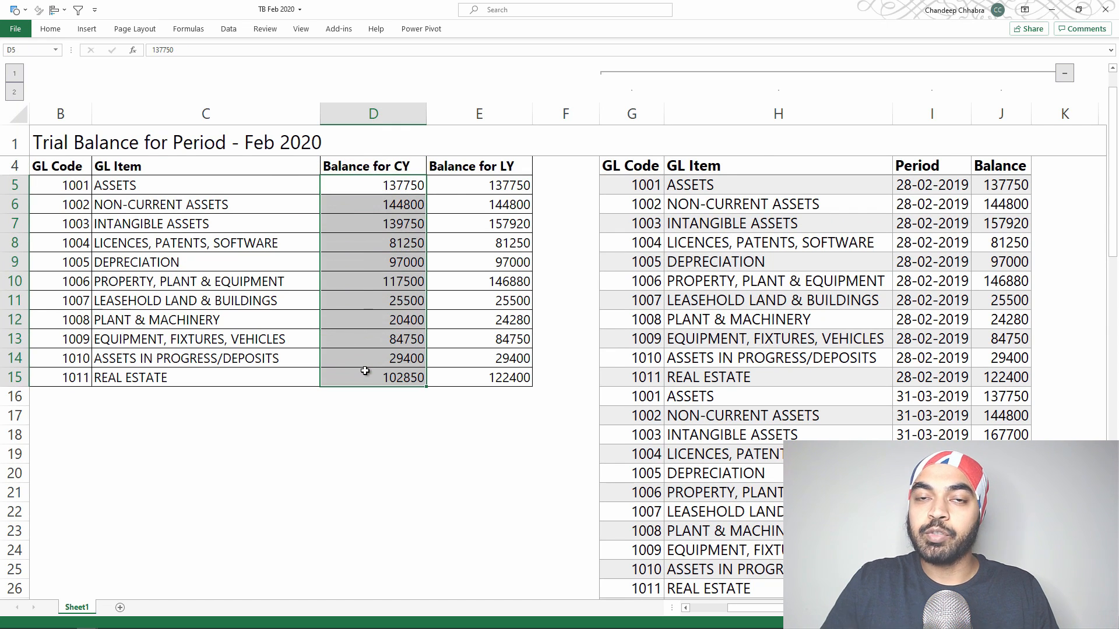
mouse_move(369, 411)
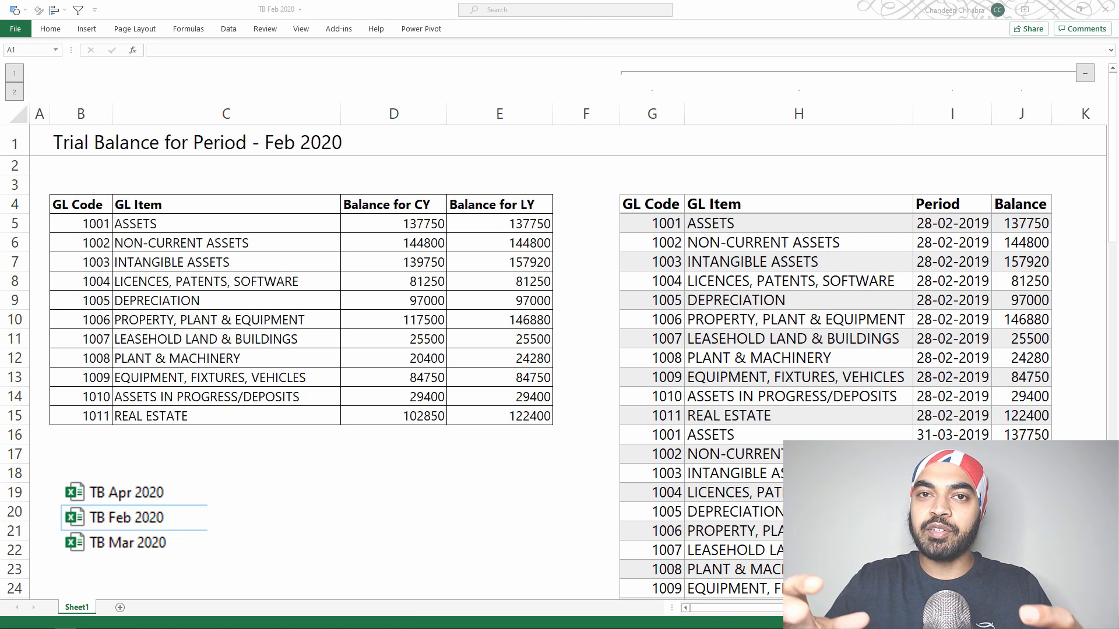
mouse_move(554, 489)
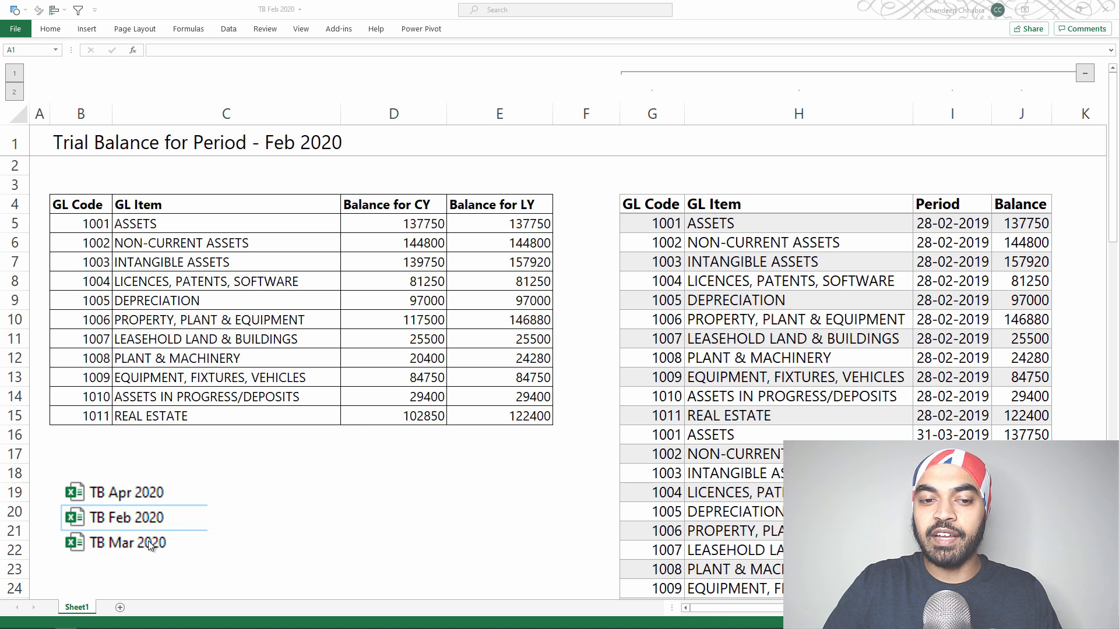
mouse_move(165, 529)
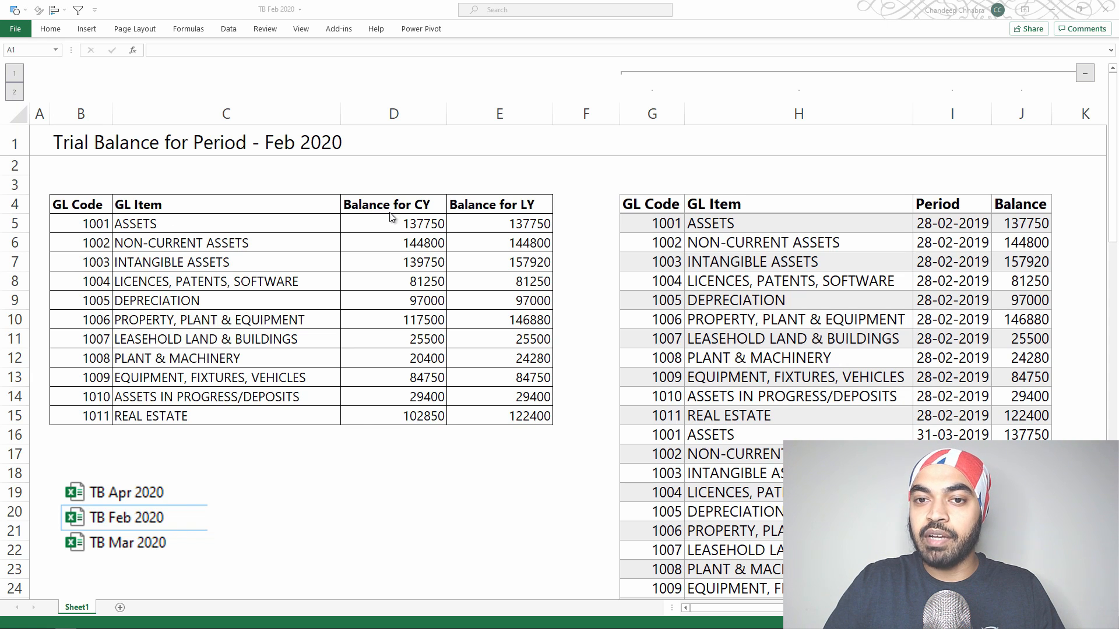
mouse_move(522, 222)
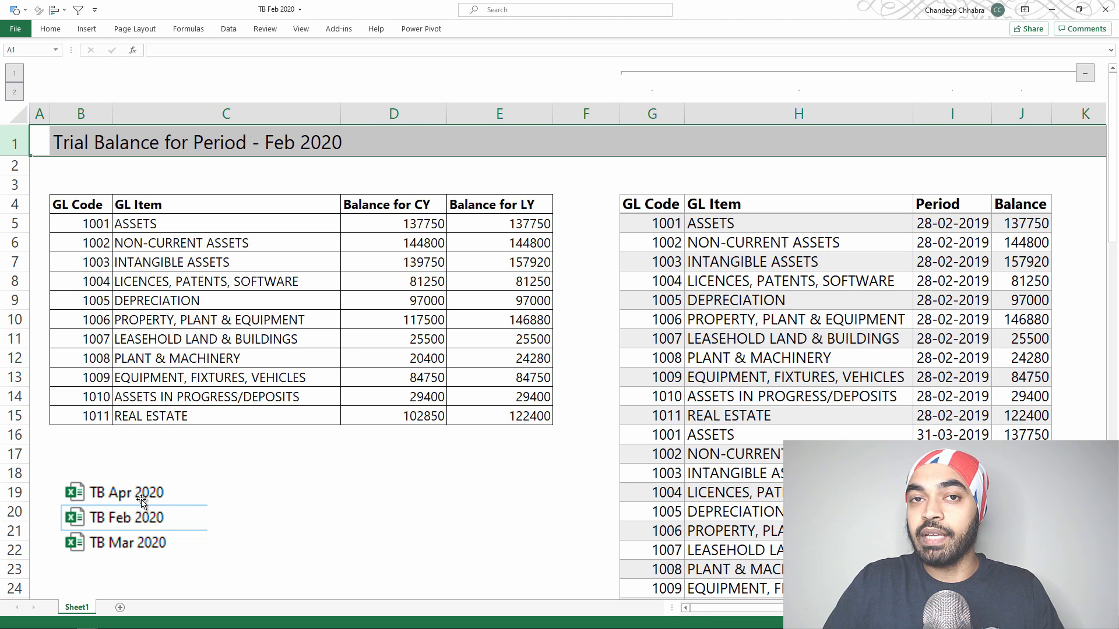
mouse_move(326, 514)
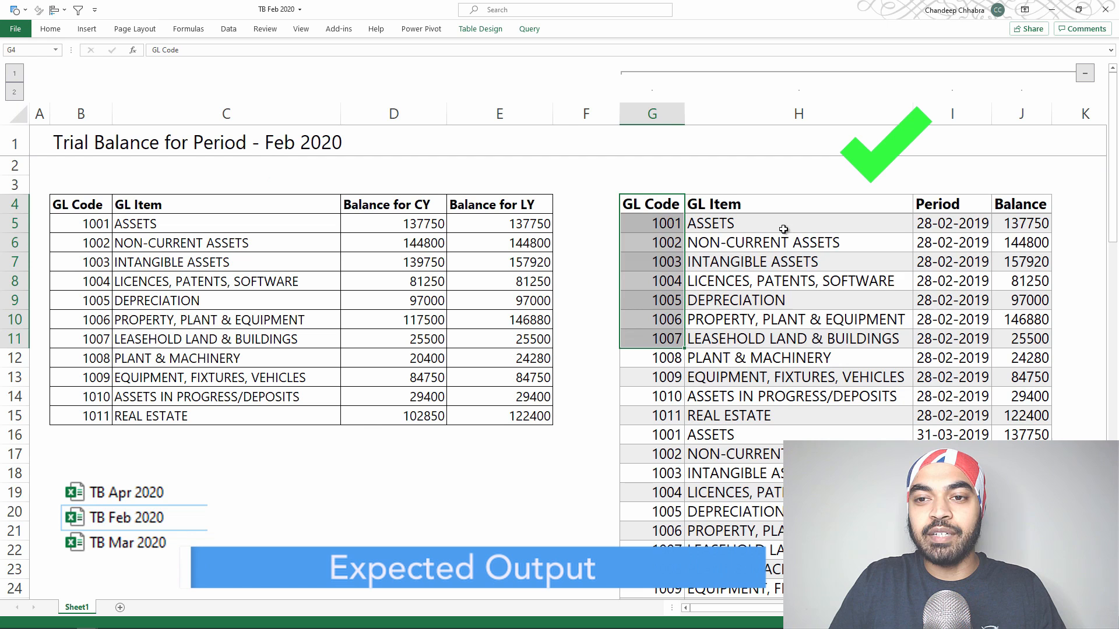
left_click(951, 222)
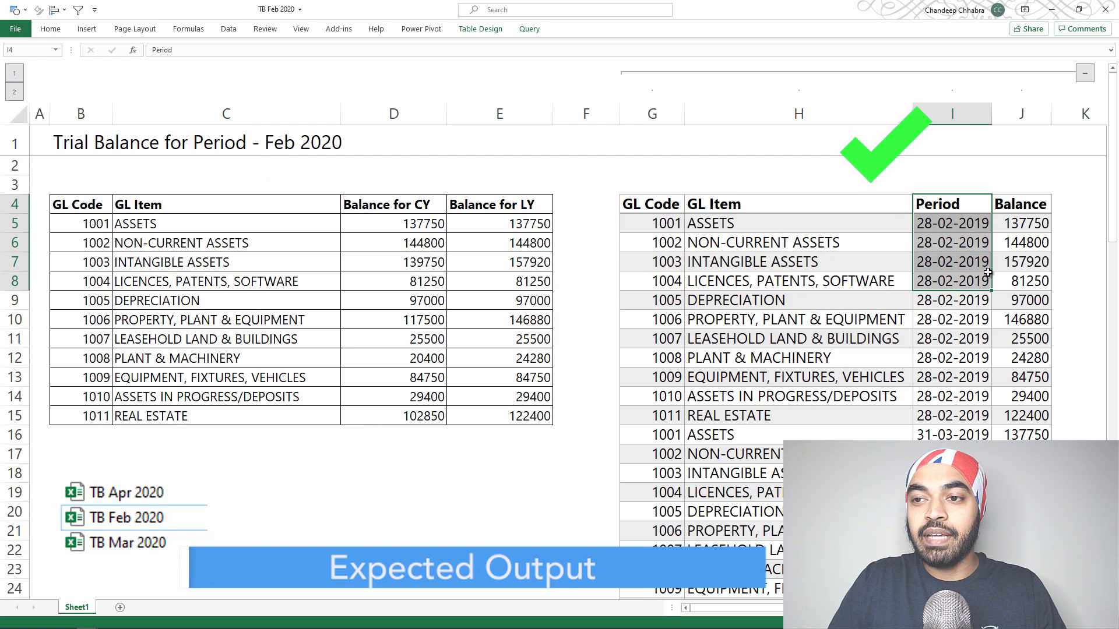